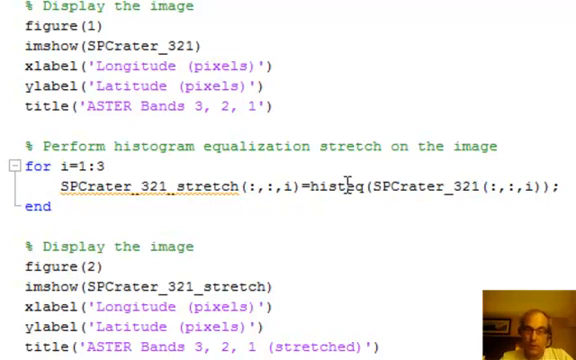
# Run the script to display the ASTER bands 3,2,1 image and its histogram-equalized version side by side
pyautogui.click(48, 206)
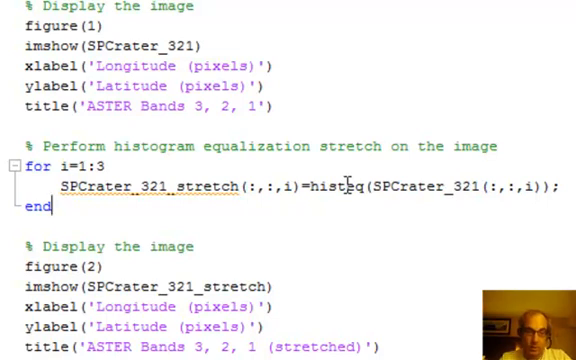
pyautogui.moveTo(368, 216)
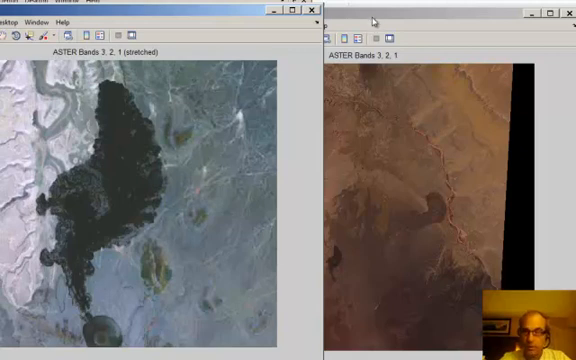
pyautogui.moveTo(340, 262)
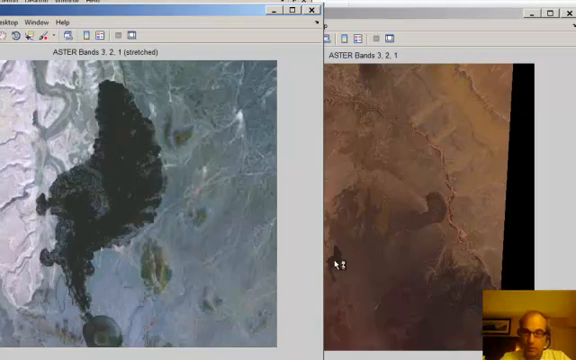